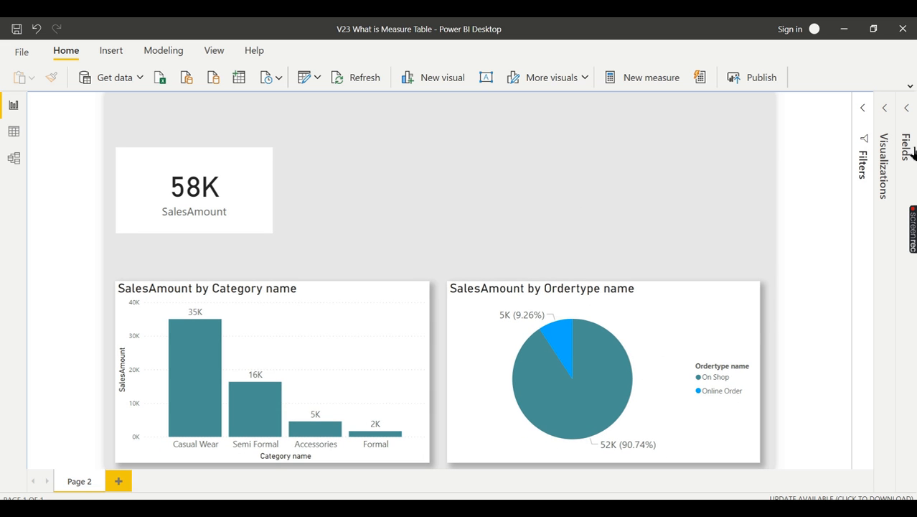
- Show the Fields pane and expand the Sales table's field list
{"action": "left_click", "coordinate": [906, 107]}
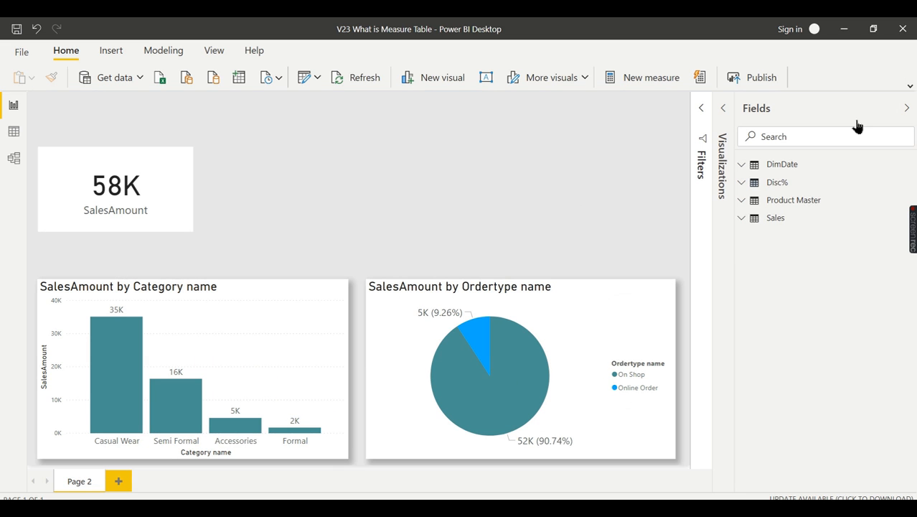
{"action": "left_click", "coordinate": [776, 218]}
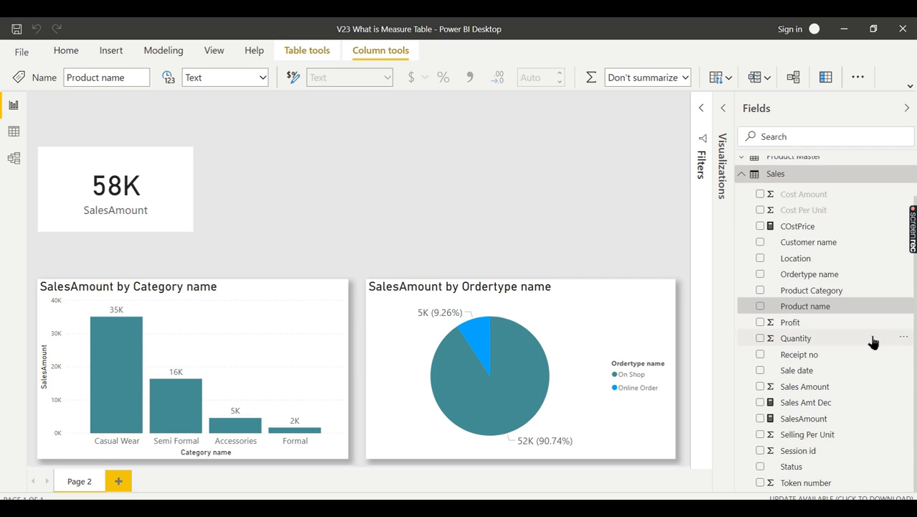
{"action": "mouse_move", "coordinate": [804, 450]}
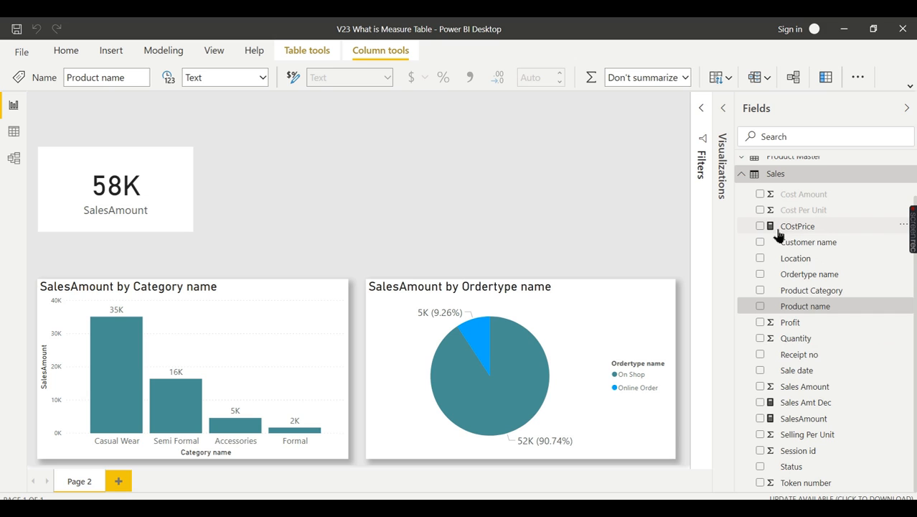
{"action": "mouse_move", "coordinate": [795, 411]}
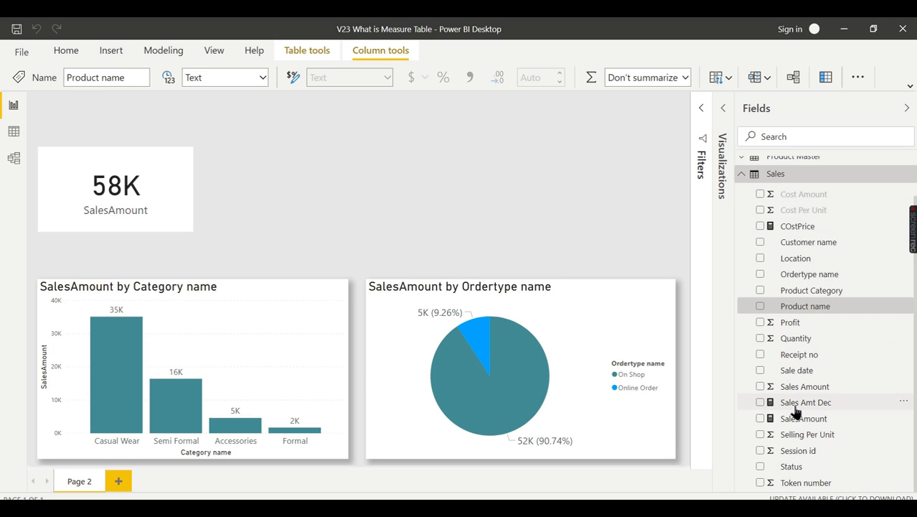
{"action": "mouse_move", "coordinate": [804, 418]}
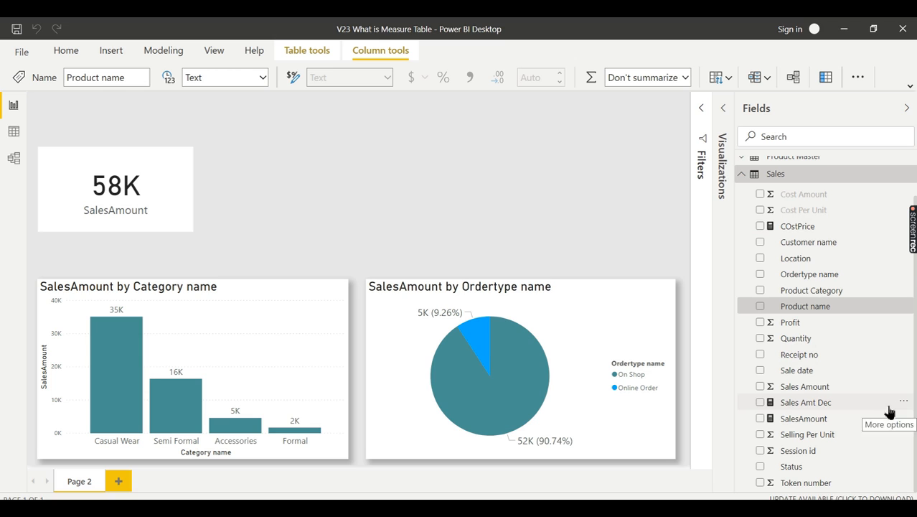
{"action": "mouse_move", "coordinate": [798, 450]}
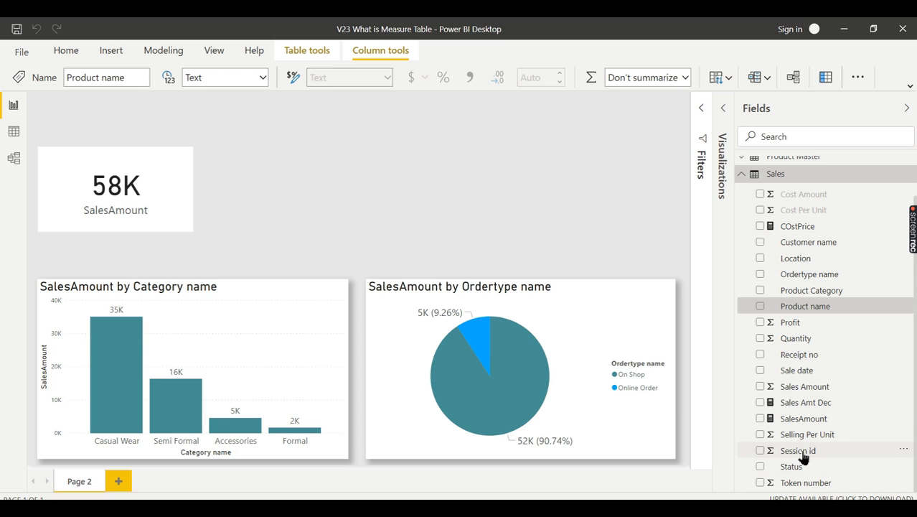
{"action": "mouse_move", "coordinate": [804, 239]}
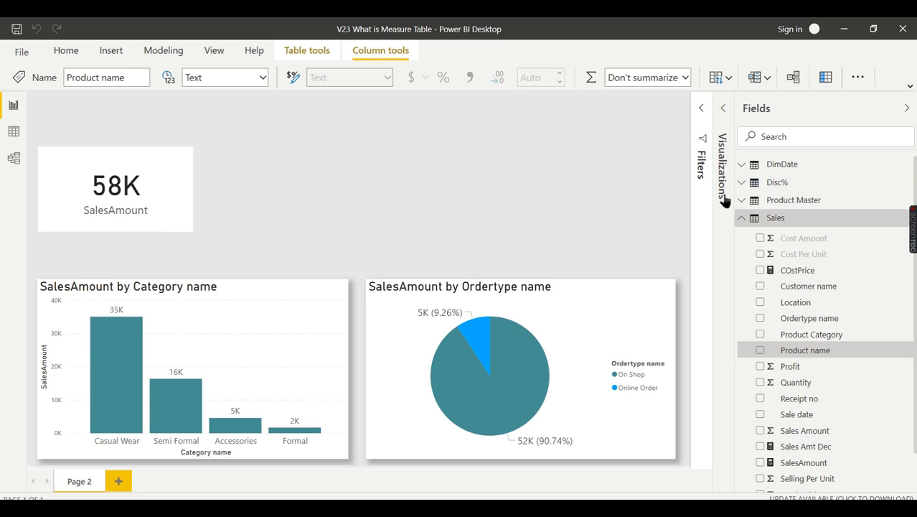
{"action": "mouse_move", "coordinate": [829, 155]}
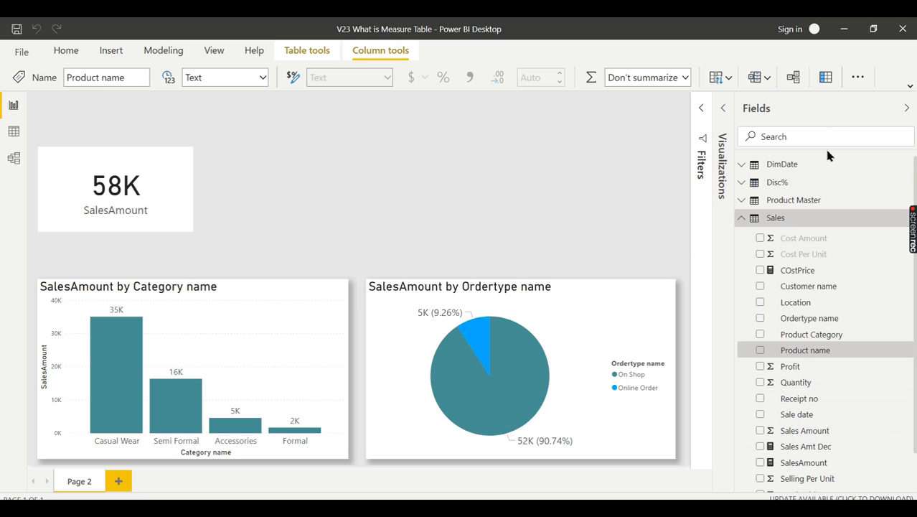
{"action": "mouse_move", "coordinate": [845, 162]}
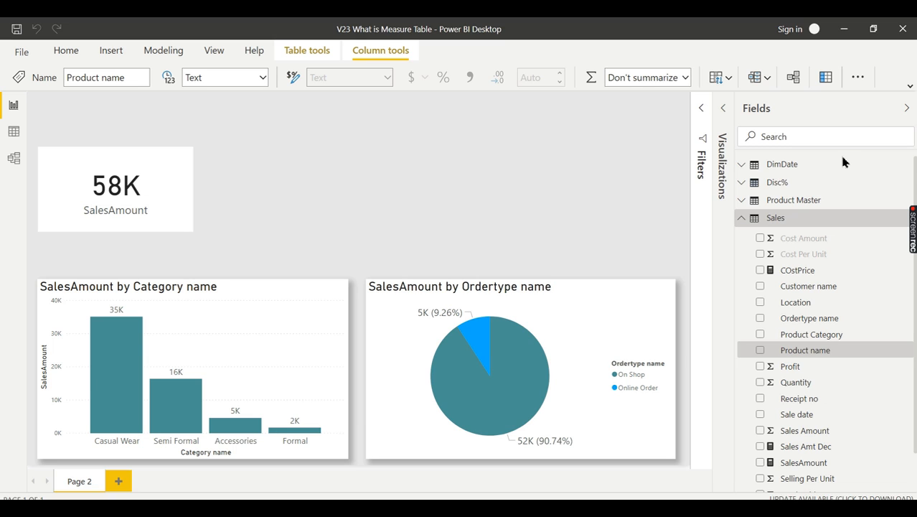
{"action": "mouse_move", "coordinate": [781, 238]}
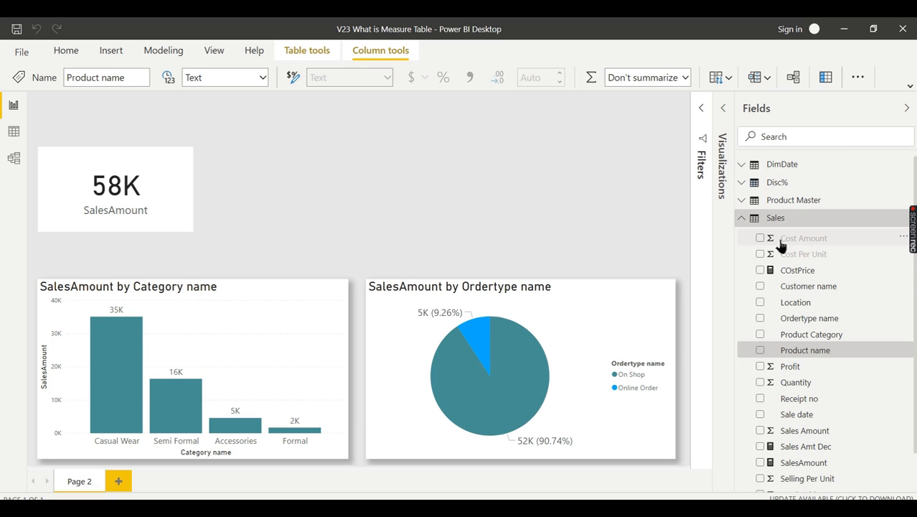
{"action": "mouse_move", "coordinate": [831, 221]}
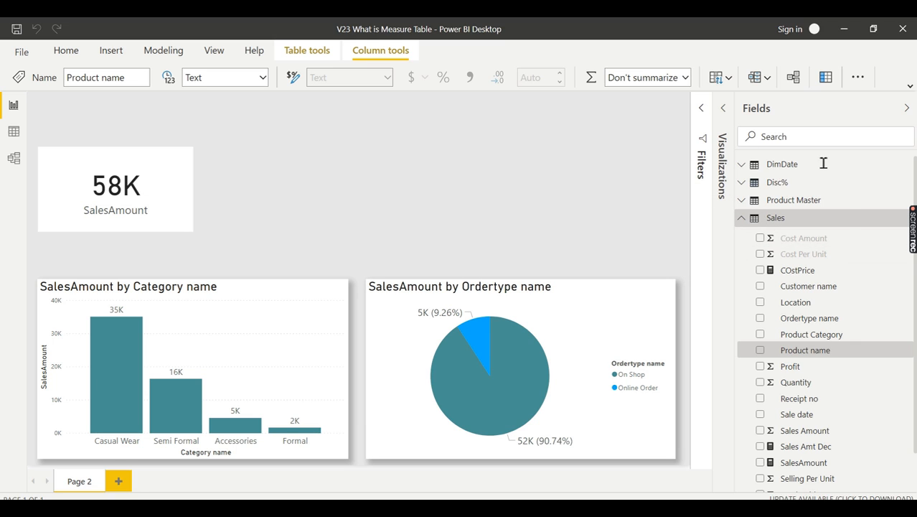
{"action": "mouse_move", "coordinate": [804, 237]}
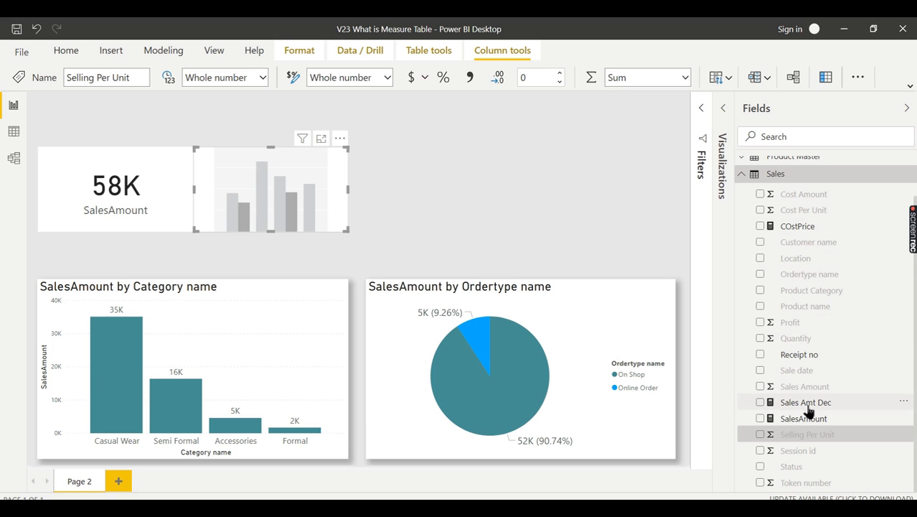
{"action": "mouse_move", "coordinate": [799, 354]}
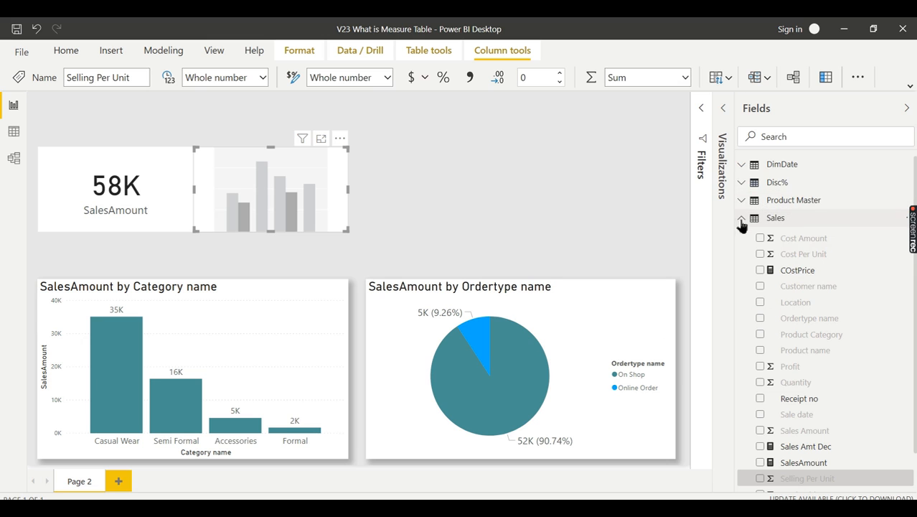
- Collapse and re-expand the Sales table, then scroll down through its fields
{"action": "left_click", "coordinate": [776, 218]}
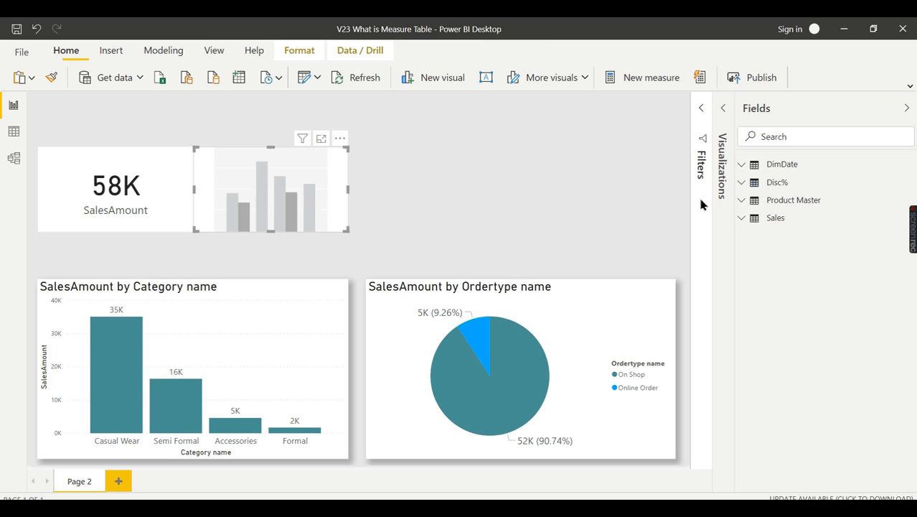
{"action": "left_click", "coordinate": [775, 217]}
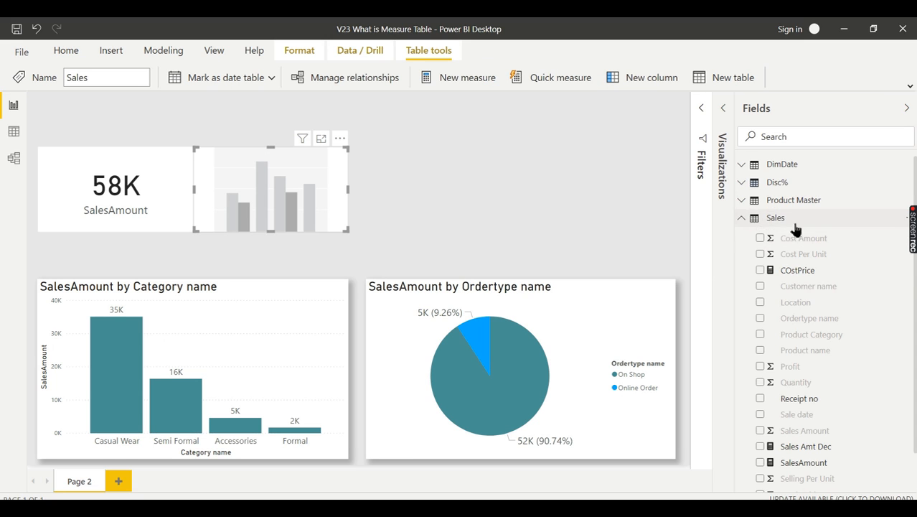
{"action": "scroll", "scroll_direction": "down", "scroll_amount": 3}
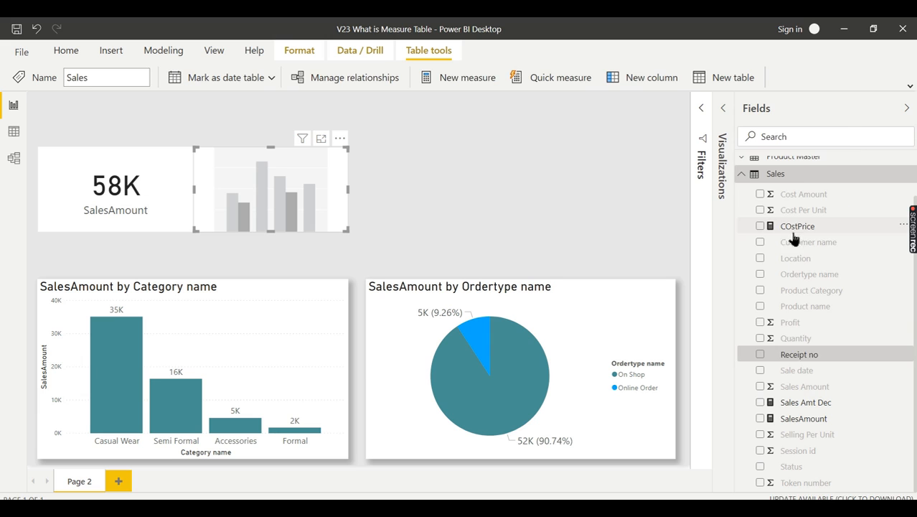
- Hide the Receipt no column and collapse the field list
{"action": "left_click", "coordinate": [799, 354]}
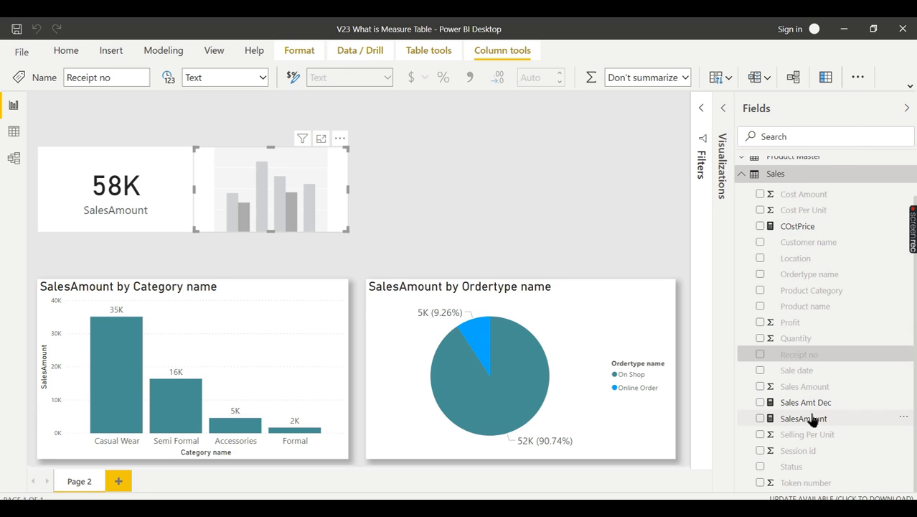
{"action": "mouse_move", "coordinate": [790, 429]}
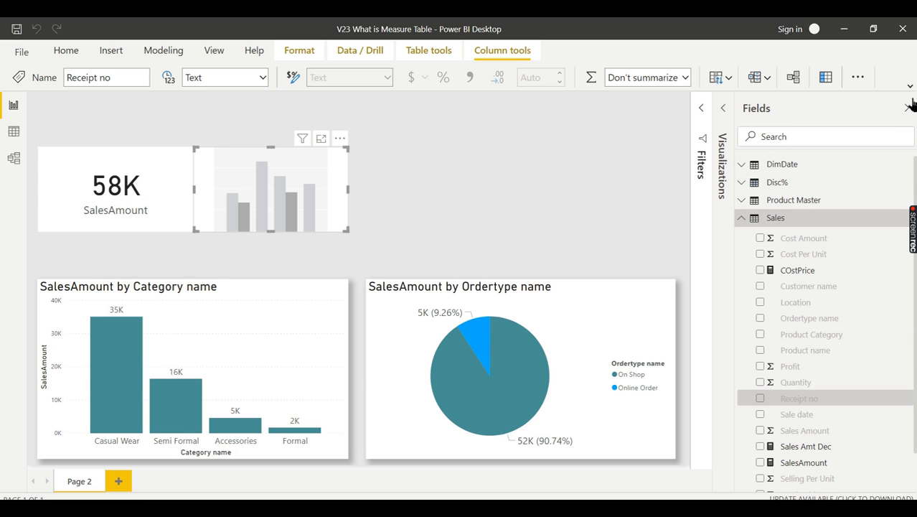
{"action": "left_click", "coordinate": [909, 108]}
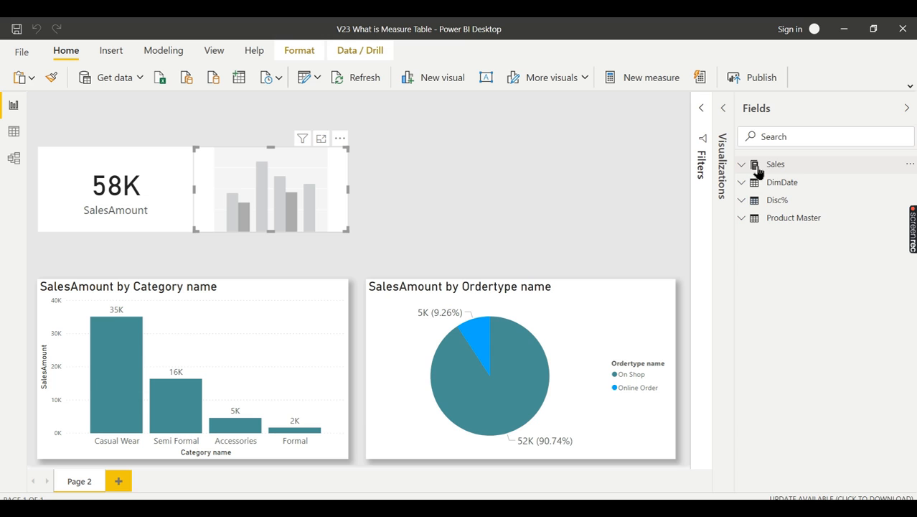
{"action": "mouse_move", "coordinate": [776, 176]}
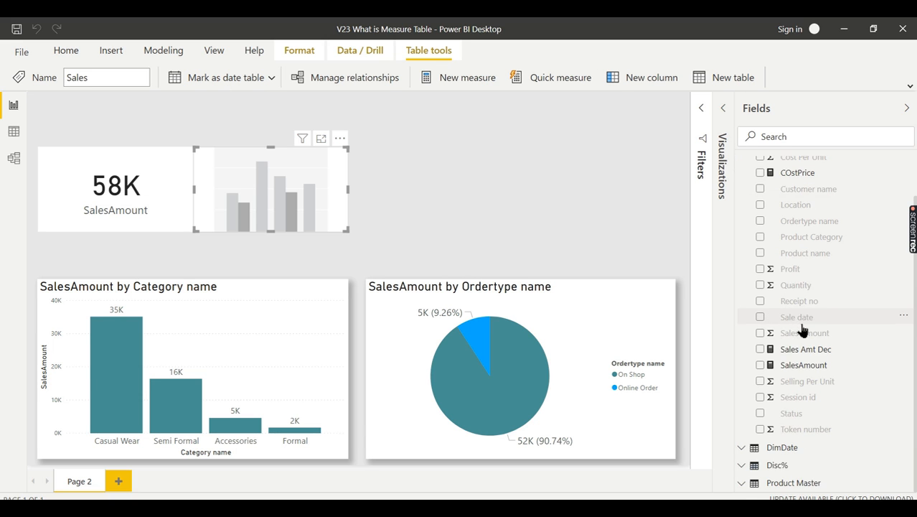
{"action": "left_click", "coordinate": [741, 164]}
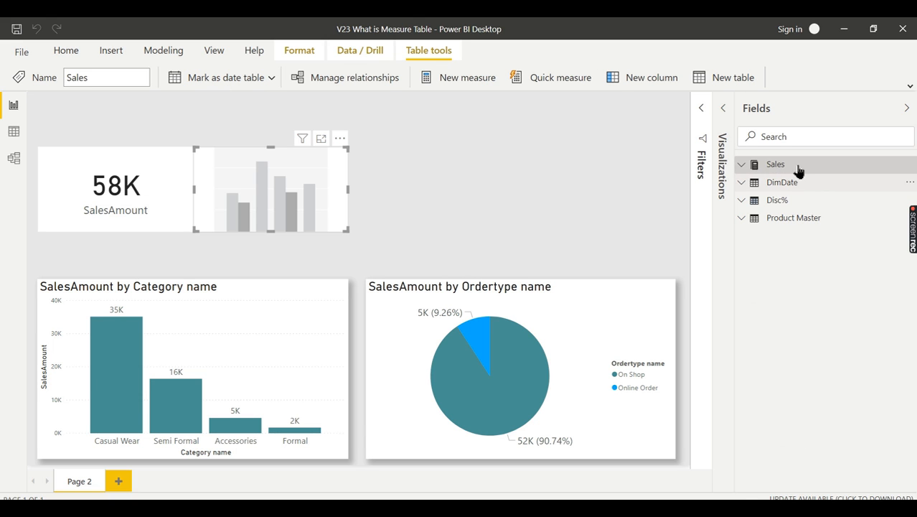
{"action": "mouse_move", "coordinate": [744, 181]}
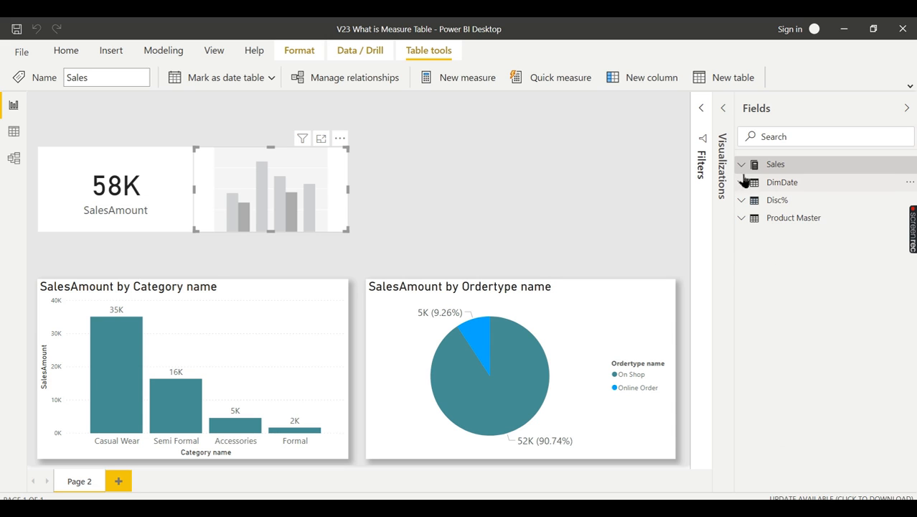
{"action": "left_click", "coordinate": [742, 164]}
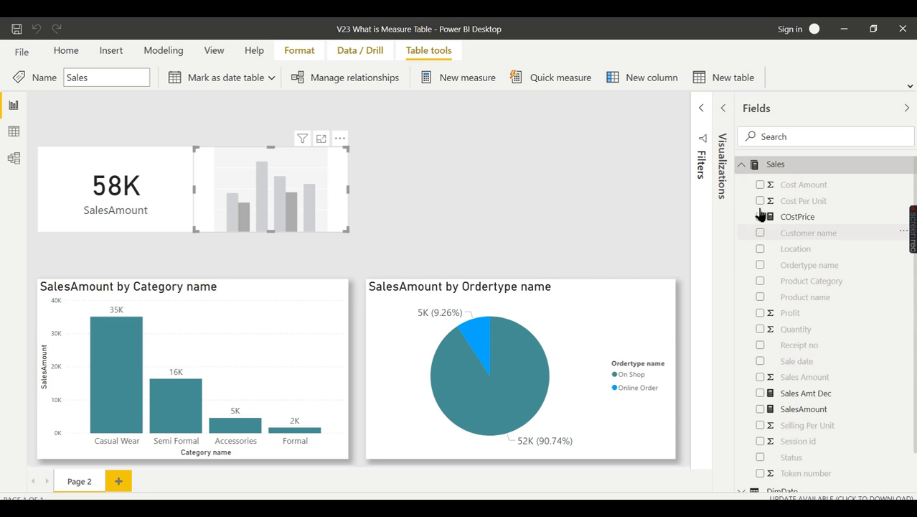
{"action": "left_click", "coordinate": [741, 164]}
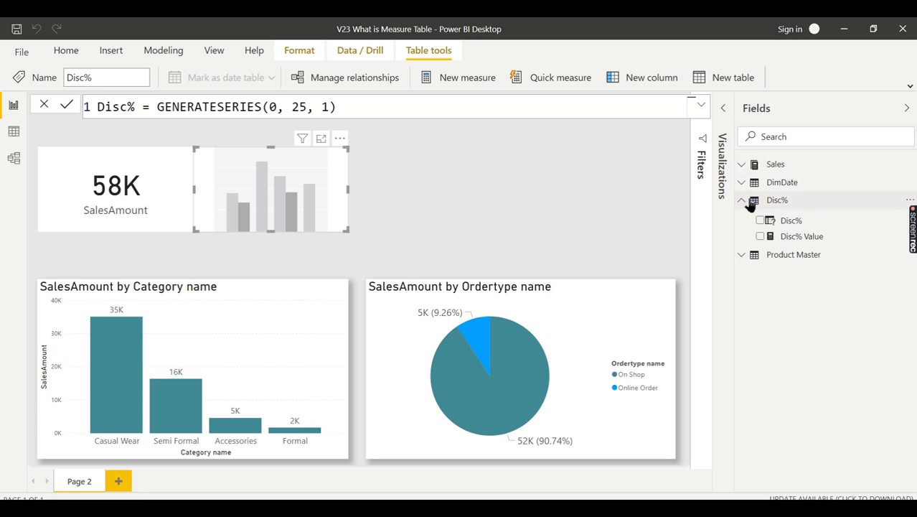
{"action": "left_click", "coordinate": [742, 200]}
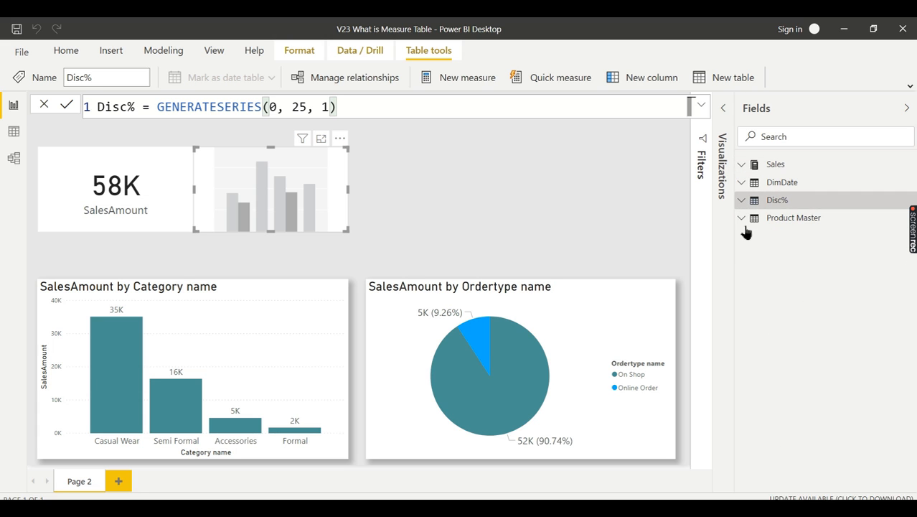
{"action": "left_click", "coordinate": [793, 218]}
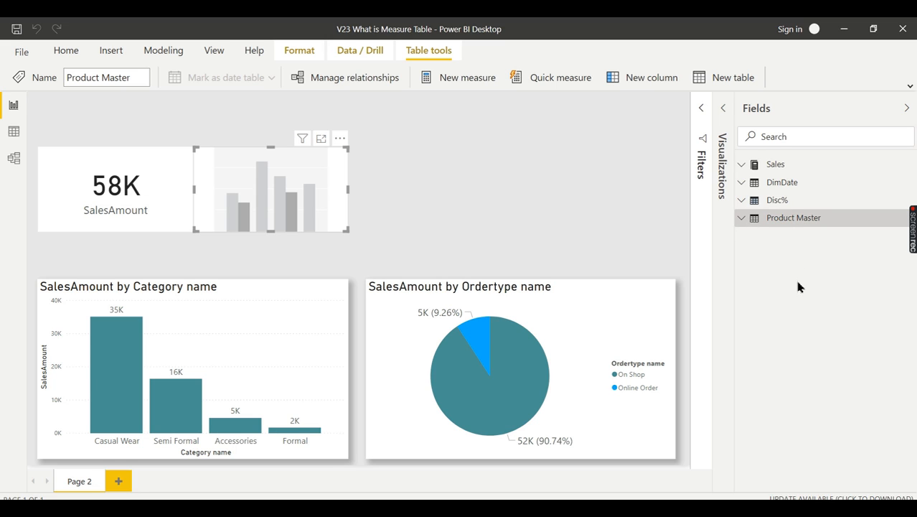
{"action": "mouse_move", "coordinate": [69, 29]}
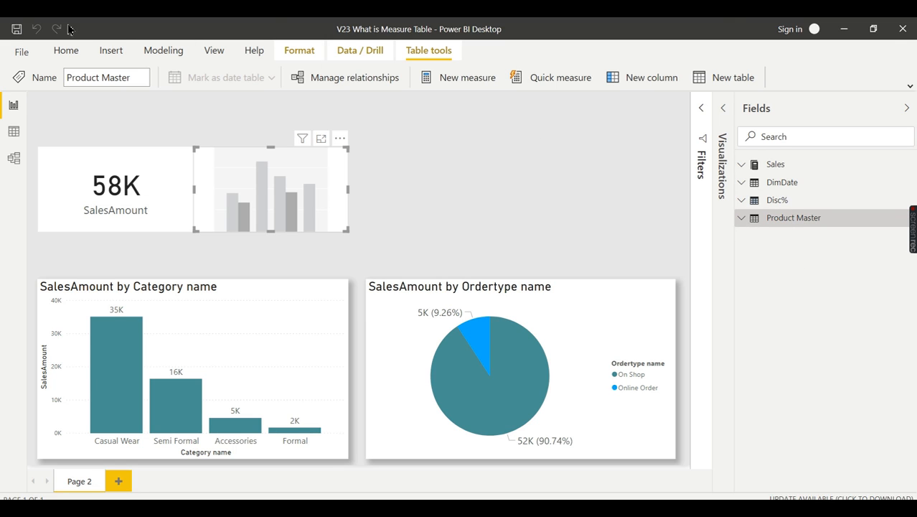
{"action": "left_click", "coordinate": [65, 50]}
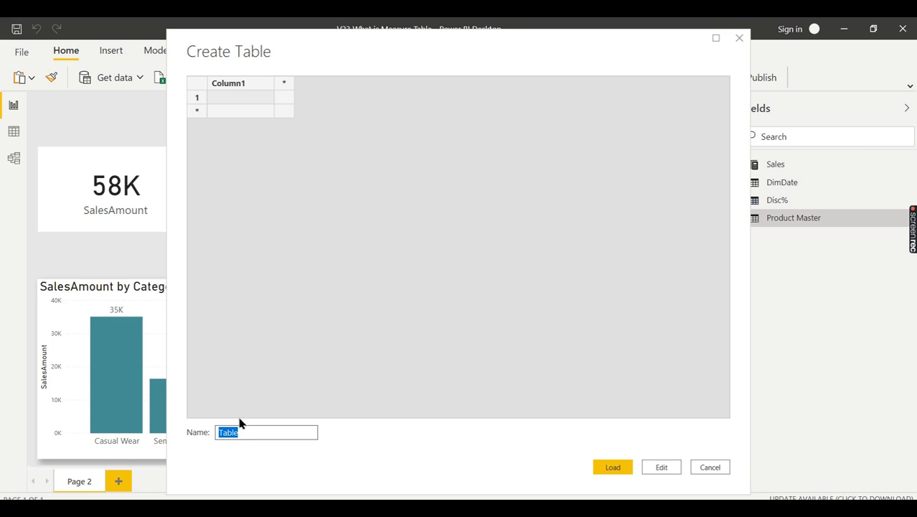
- Name the new table KeyMeasures and rename its Column1 to DummyCol
{"action": "type", "text": "Measure1"}
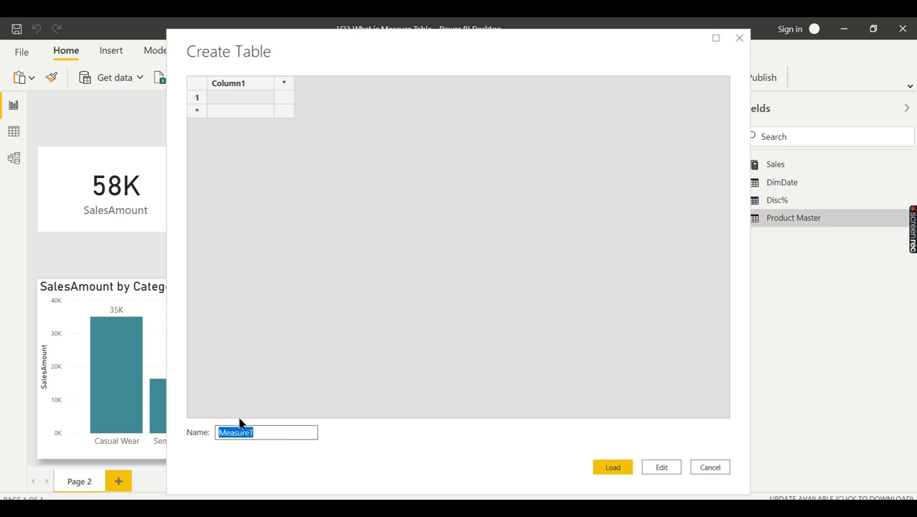
{"action": "type", "text": "Key"}
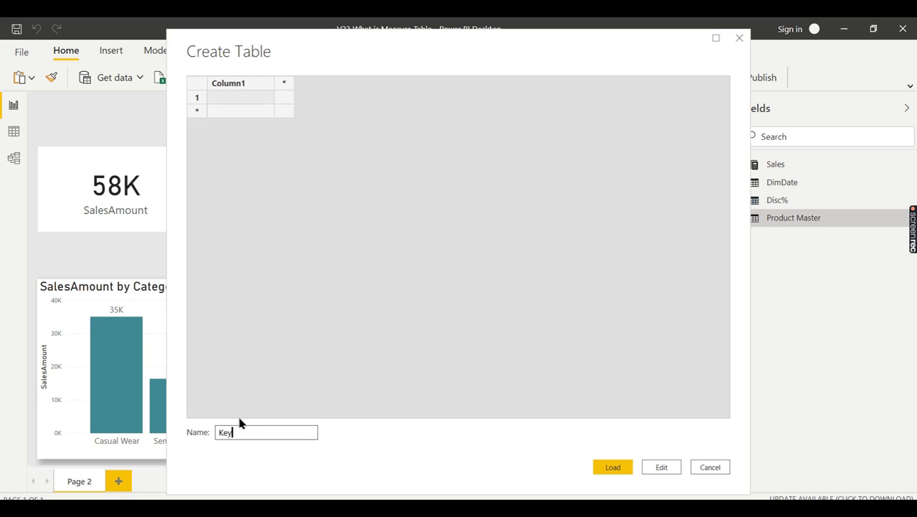
{"action": "type", "text": "Measures"}
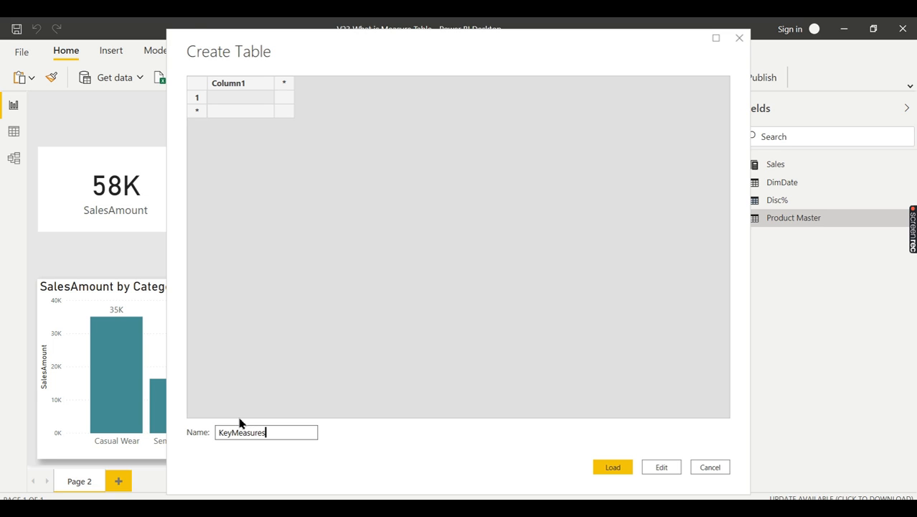
{"action": "double_click", "coordinate": [228, 82]}
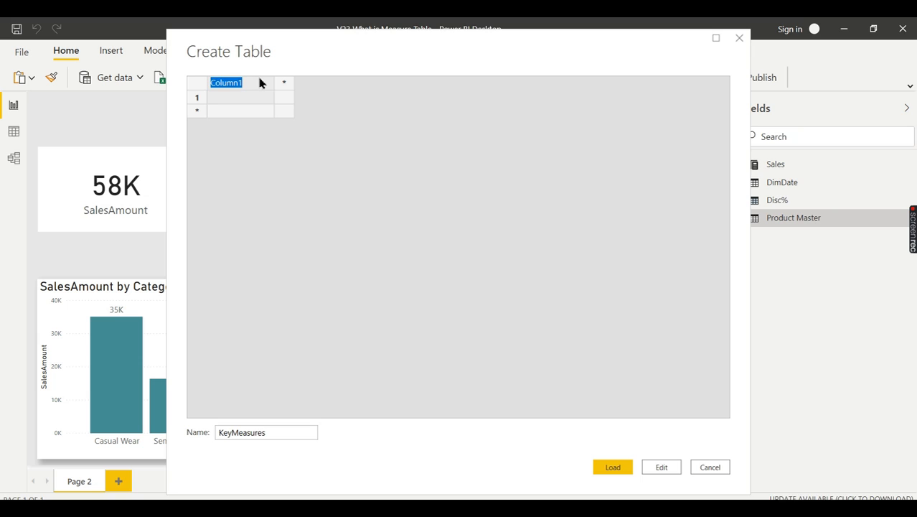
{"action": "type", "text": "Dummy"}
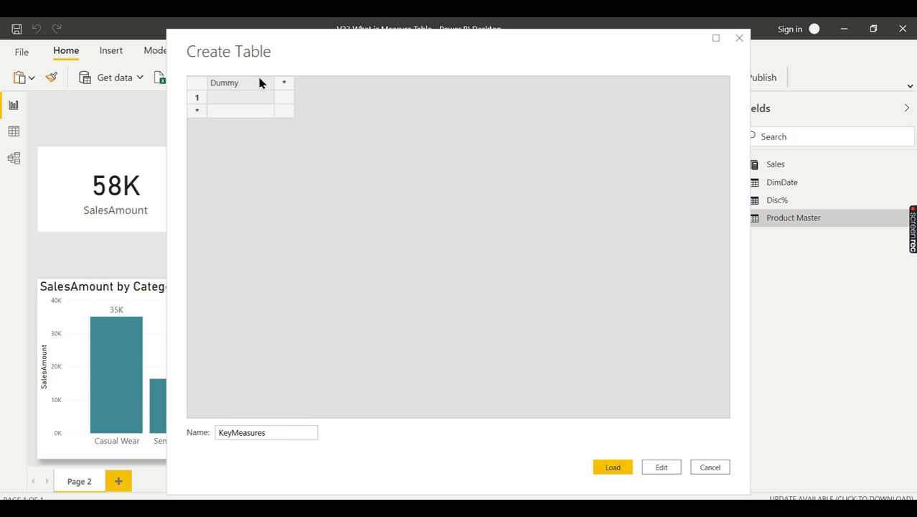
{"action": "type", "text": "Col"}
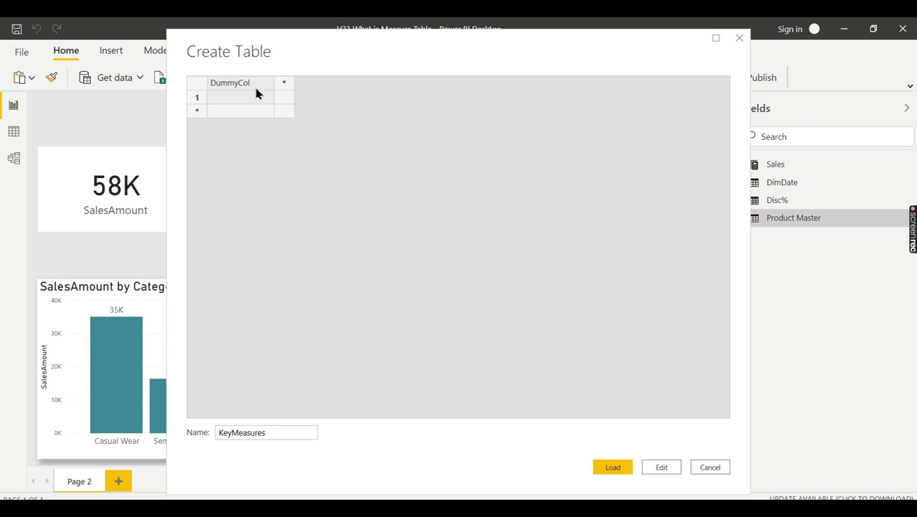
{"action": "type", "text": "dat"}
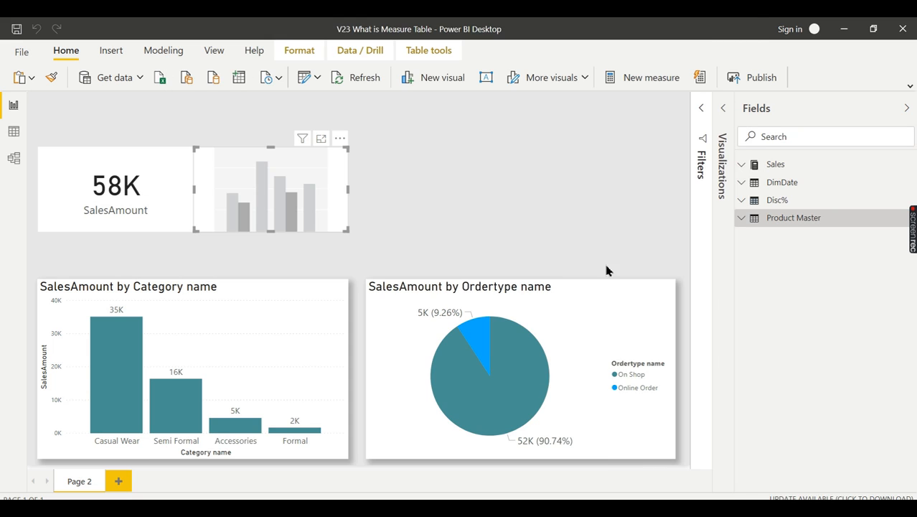
{"action": "mouse_move", "coordinate": [580, 207]}
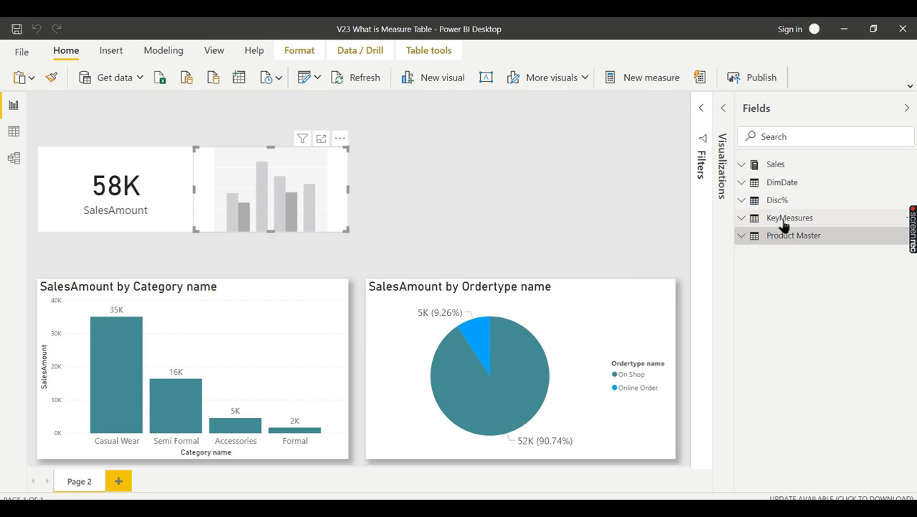
- Expand KeyMeasures and Sales, then add Sales Amt Dec to the small chart
{"action": "left_click", "coordinate": [741, 218]}
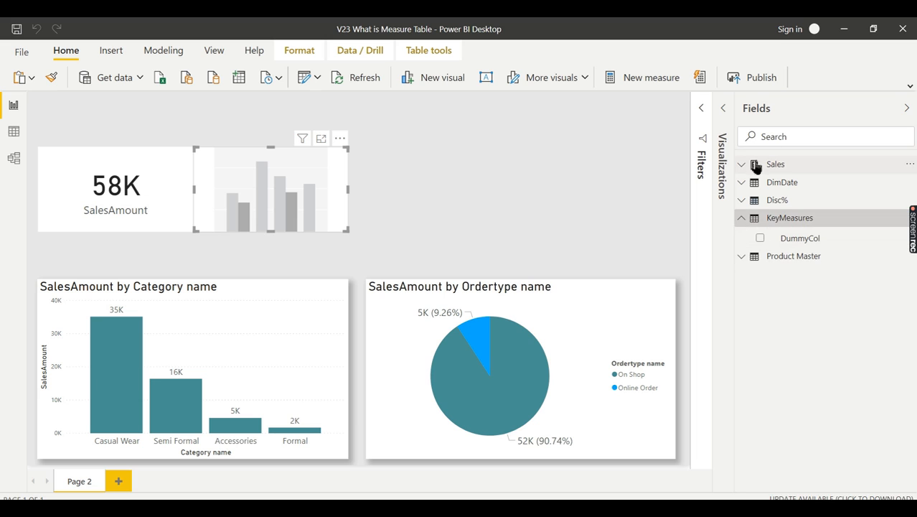
{"action": "left_click", "coordinate": [742, 164]}
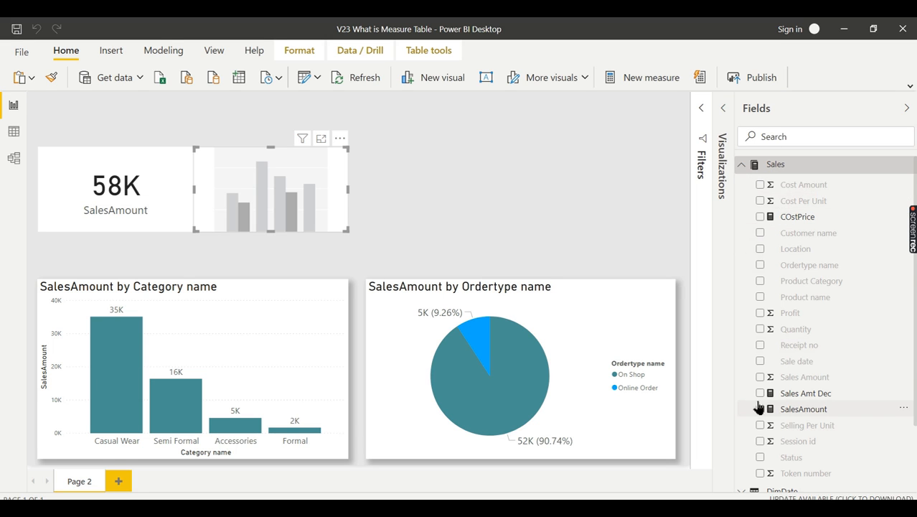
{"action": "left_click", "coordinate": [760, 393]}
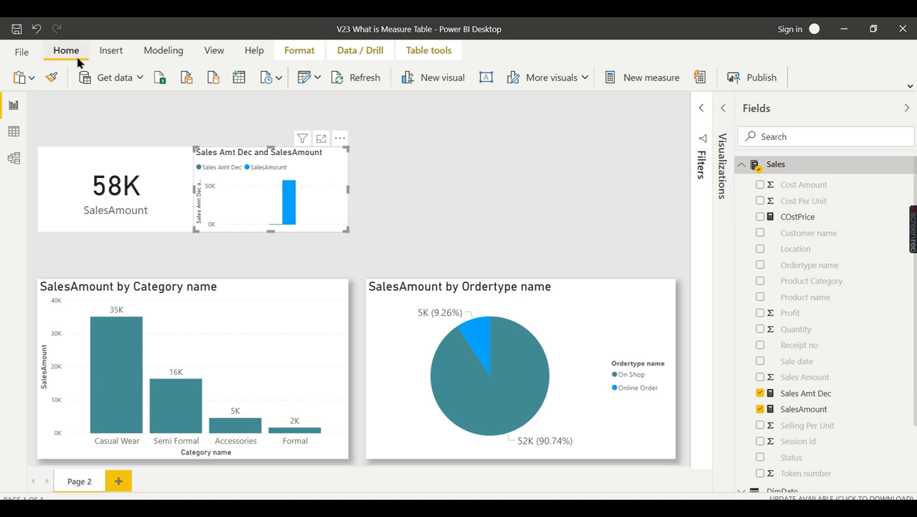
- Reassign the Sales measures, including Disc% Value, to the KeyMeasures home table
{"action": "left_click", "coordinate": [806, 393]}
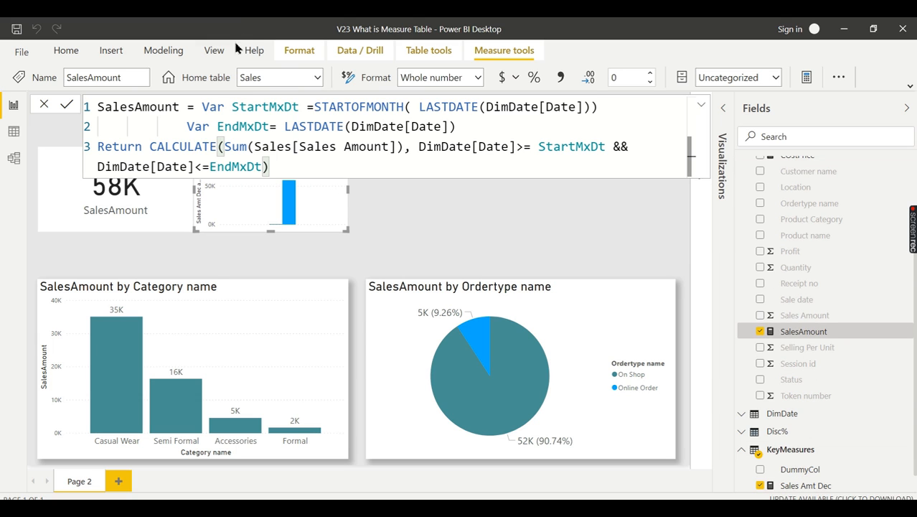
{"action": "mouse_move", "coordinate": [316, 79]}
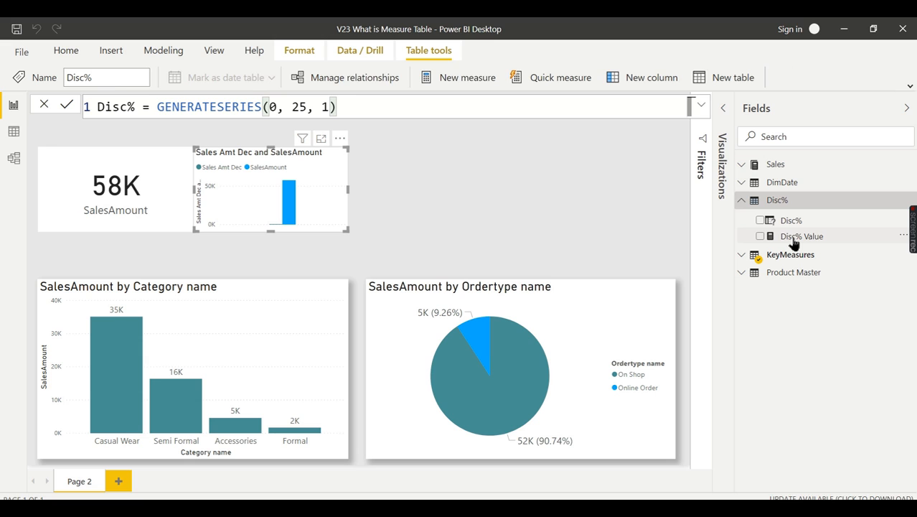
{"action": "left_click", "coordinate": [802, 235]}
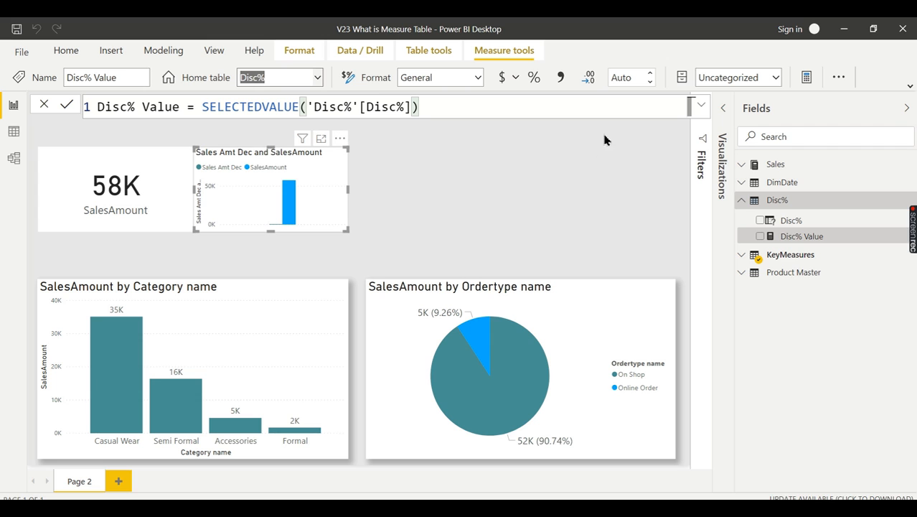
{"action": "left_click", "coordinate": [741, 238]}
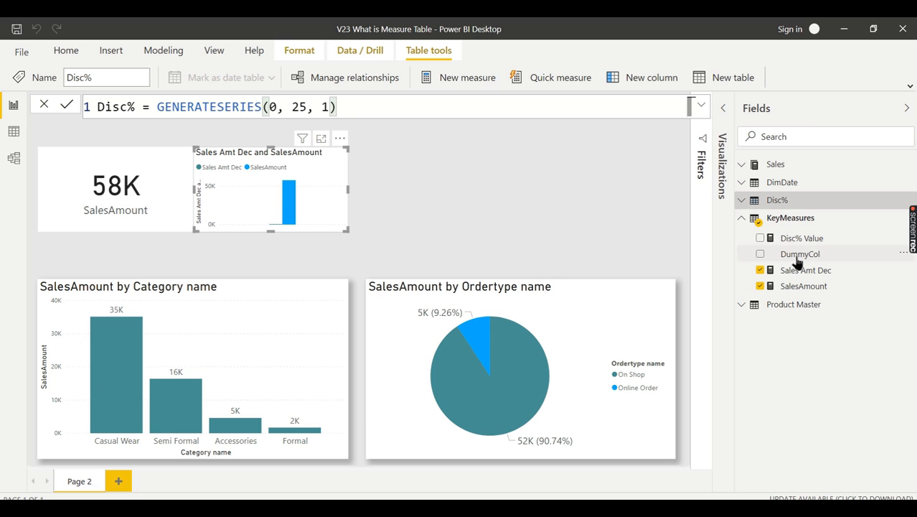
- Bring up the DummyCol column's context menu to hide it
{"action": "right_click", "coordinate": [800, 253]}
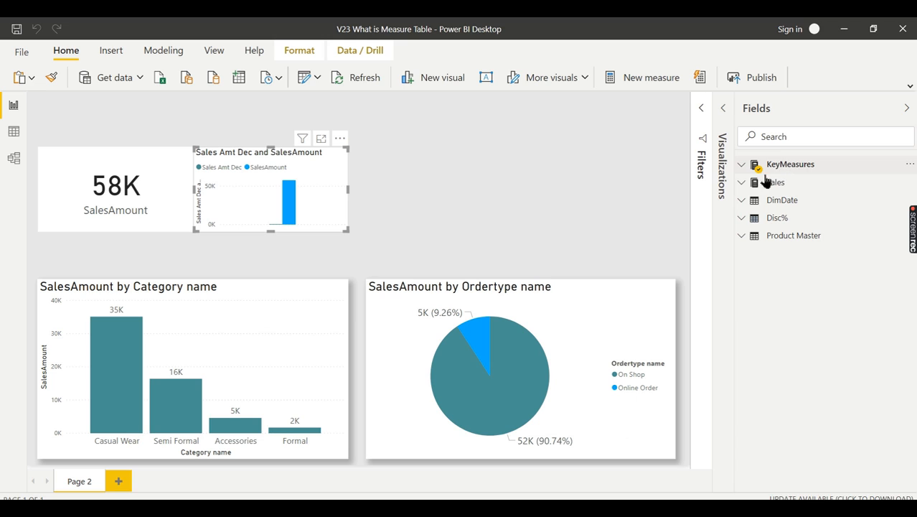
{"action": "mouse_move", "coordinate": [774, 167]}
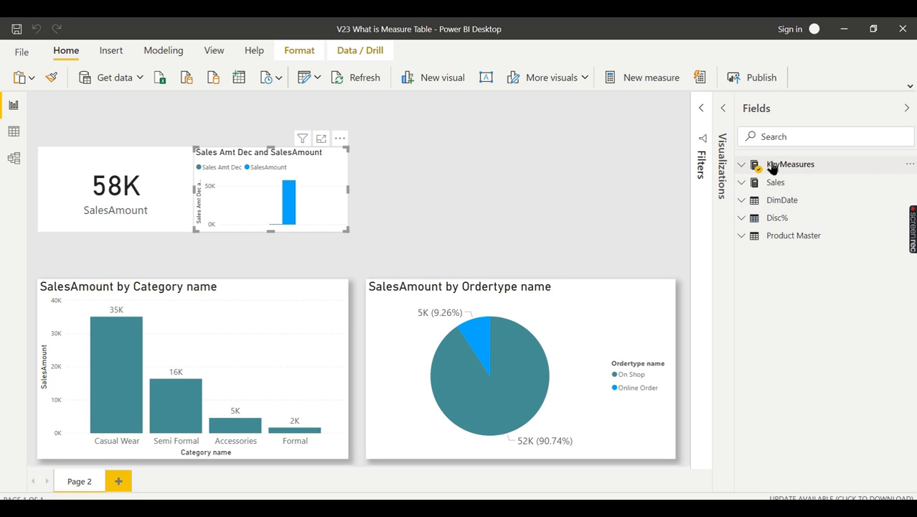
{"action": "mouse_move", "coordinate": [776, 182]}
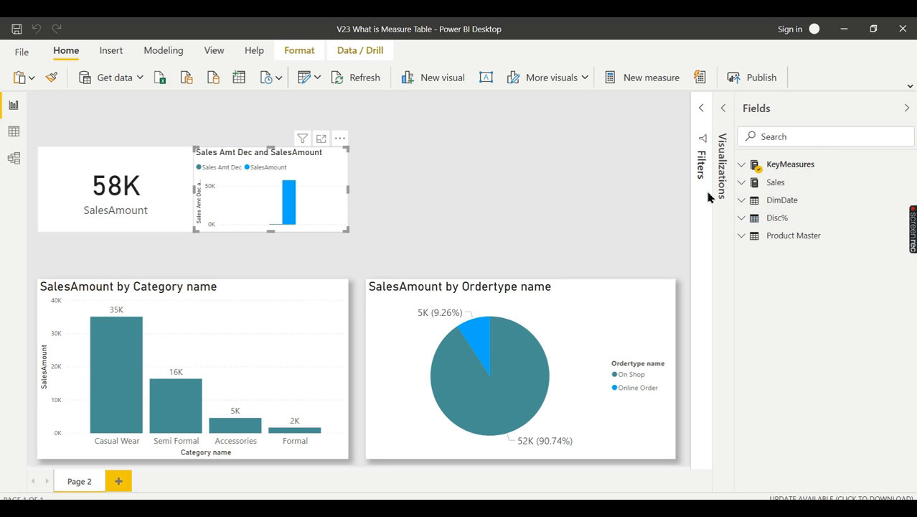
{"action": "mouse_move", "coordinate": [782, 234]}
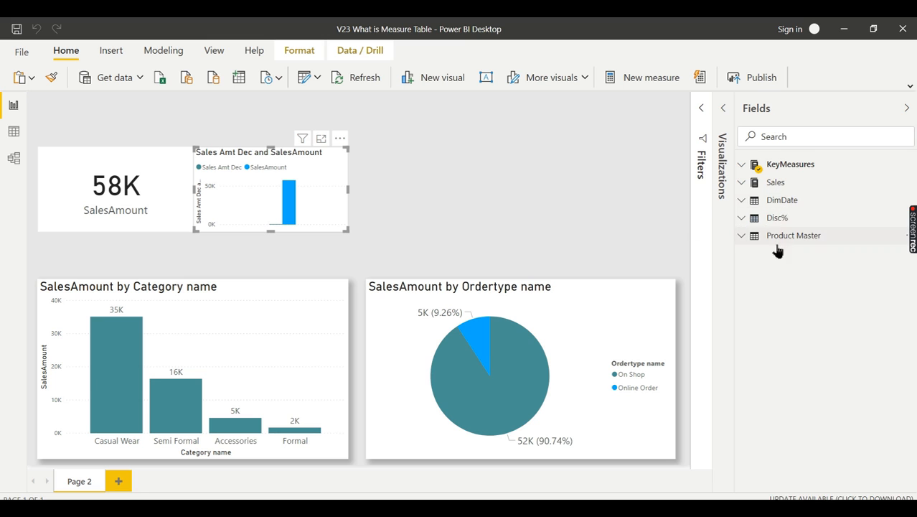
{"action": "left_click", "coordinate": [790, 164]}
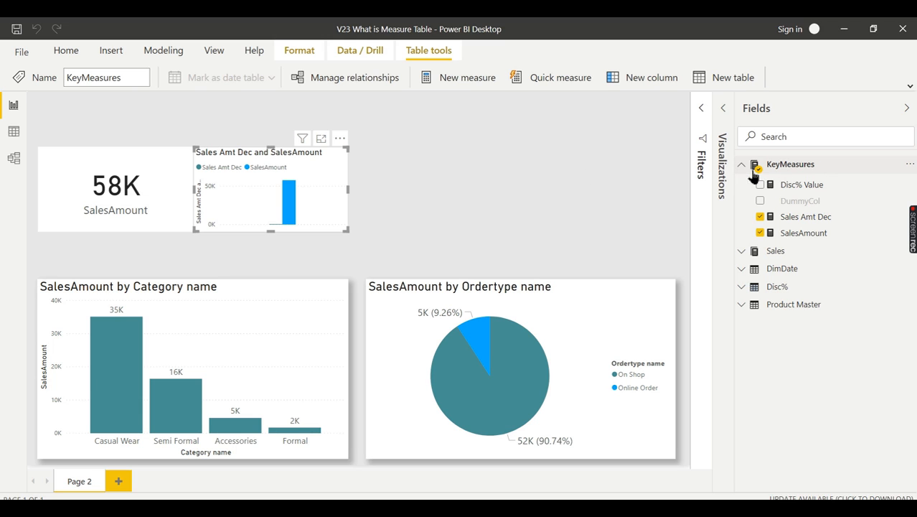
{"action": "left_click", "coordinate": [741, 163]}
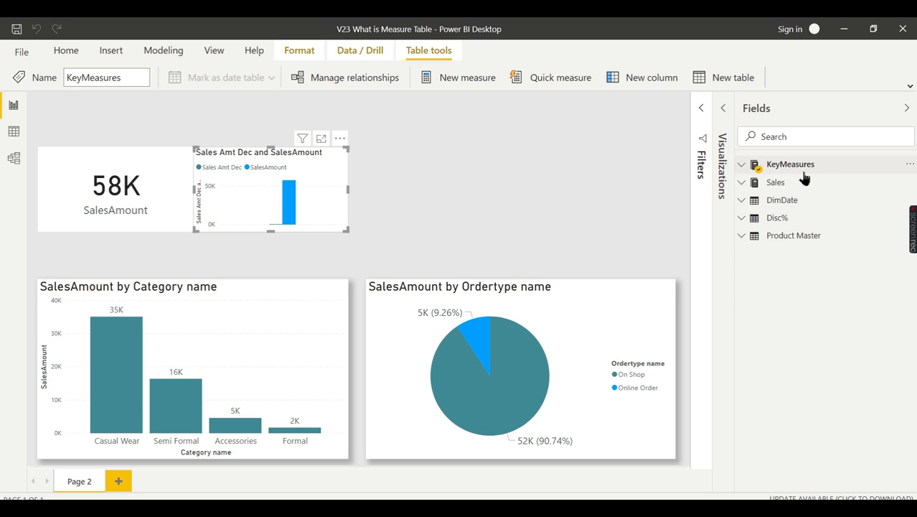
{"action": "mouse_move", "coordinate": [775, 181]}
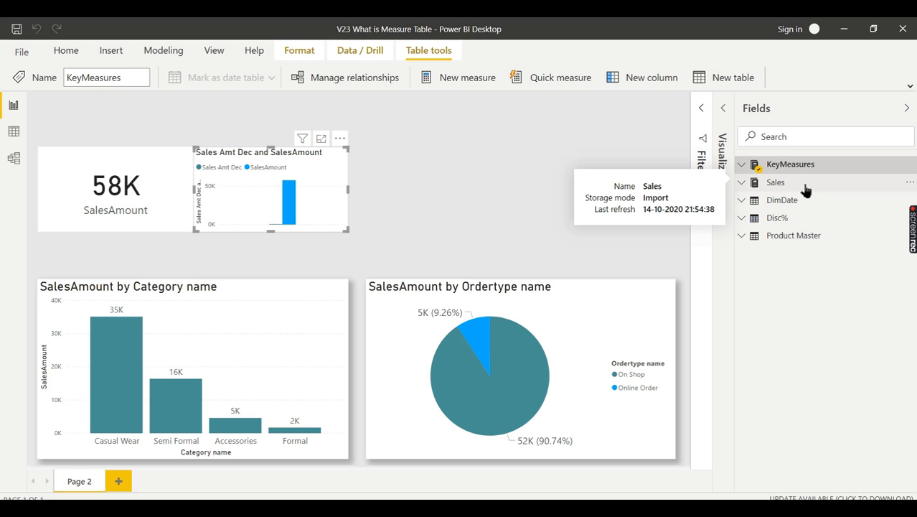
{"action": "mouse_move", "coordinate": [749, 188]}
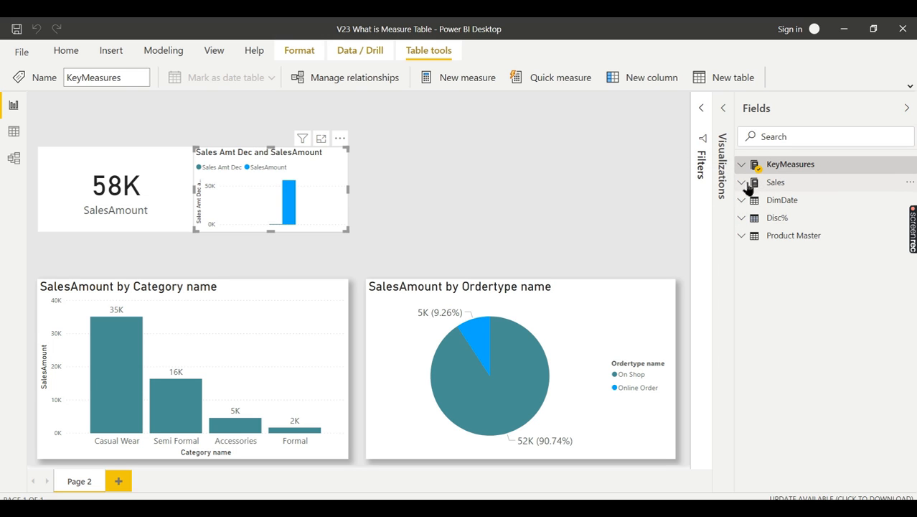
{"action": "left_click", "coordinate": [66, 51]}
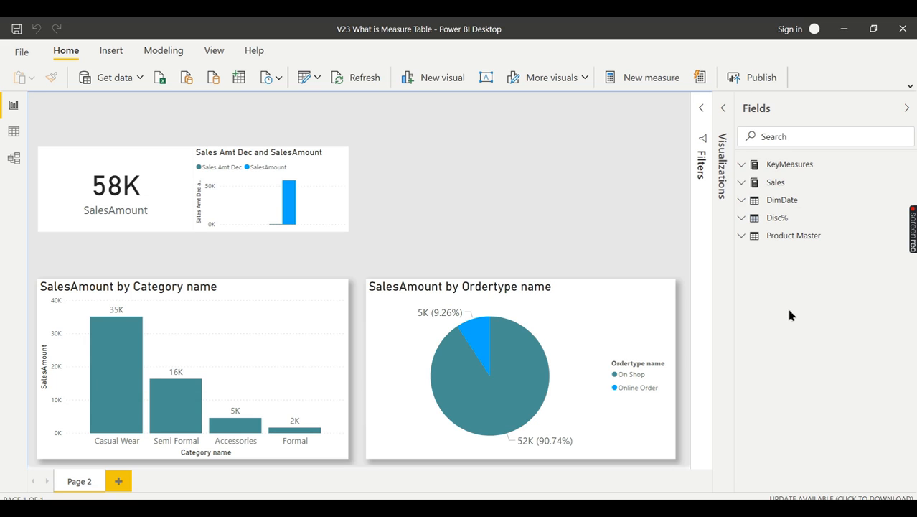
{"action": "mouse_move", "coordinate": [889, 299]}
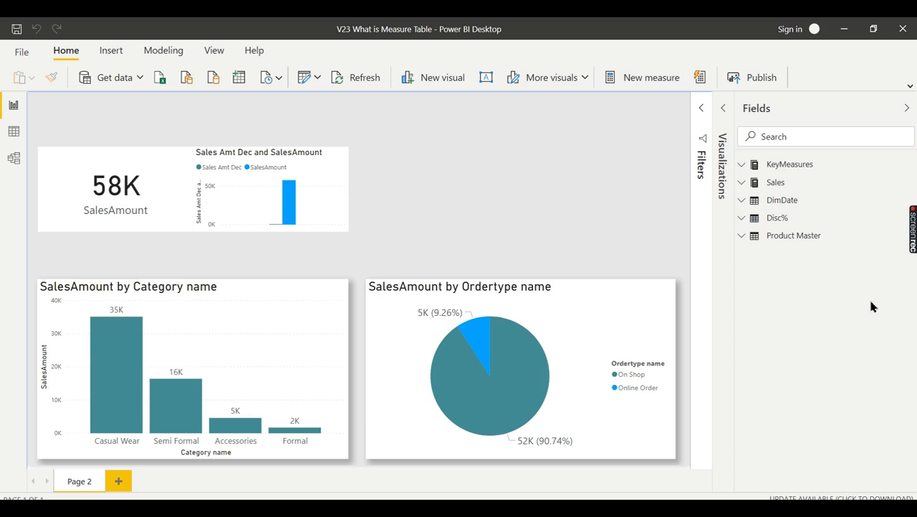
{"action": "mouse_move", "coordinate": [843, 310]}
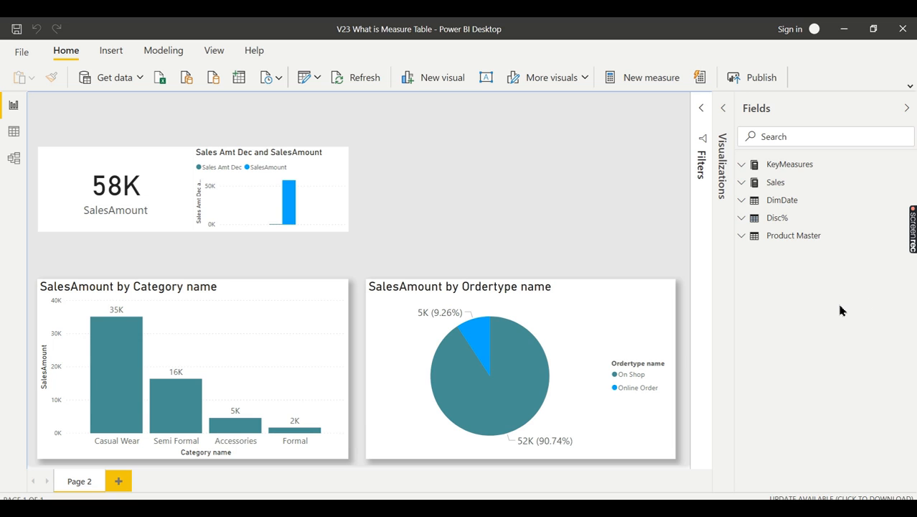